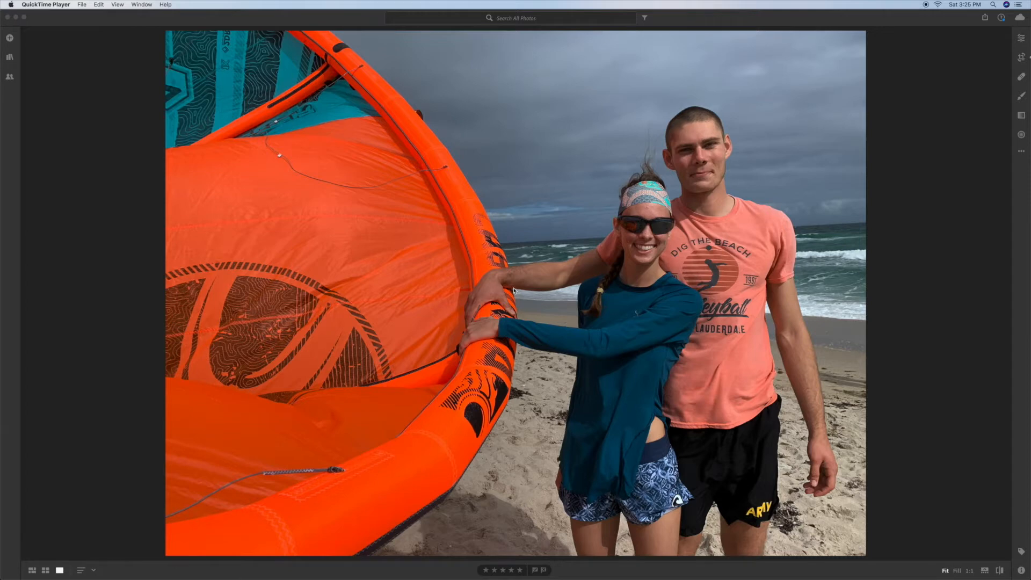
mouse_move(639, 222)
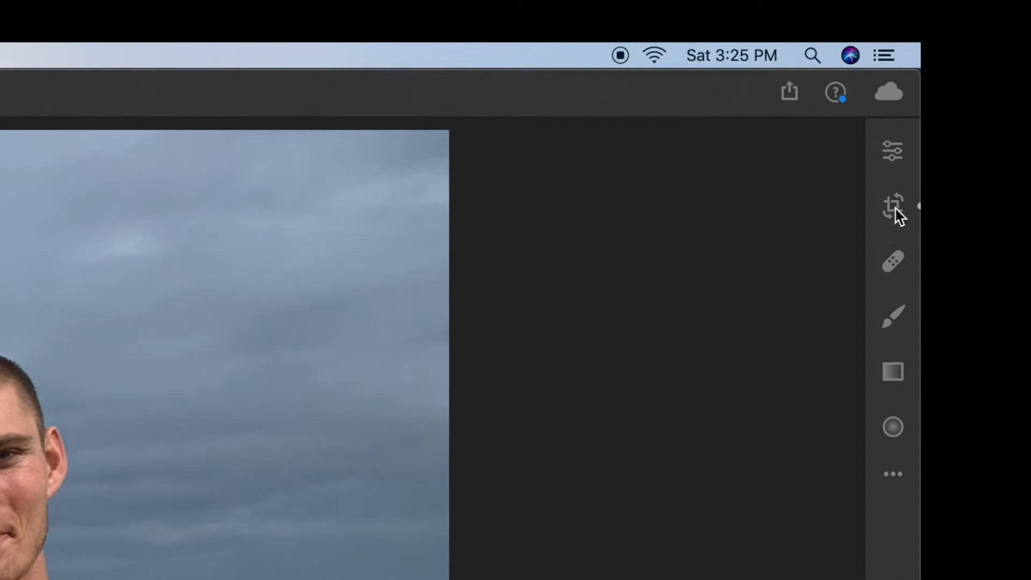
Swap the beach photo's crop box to portrait orientation with the Aspect Ratio swap button
click(893, 206)
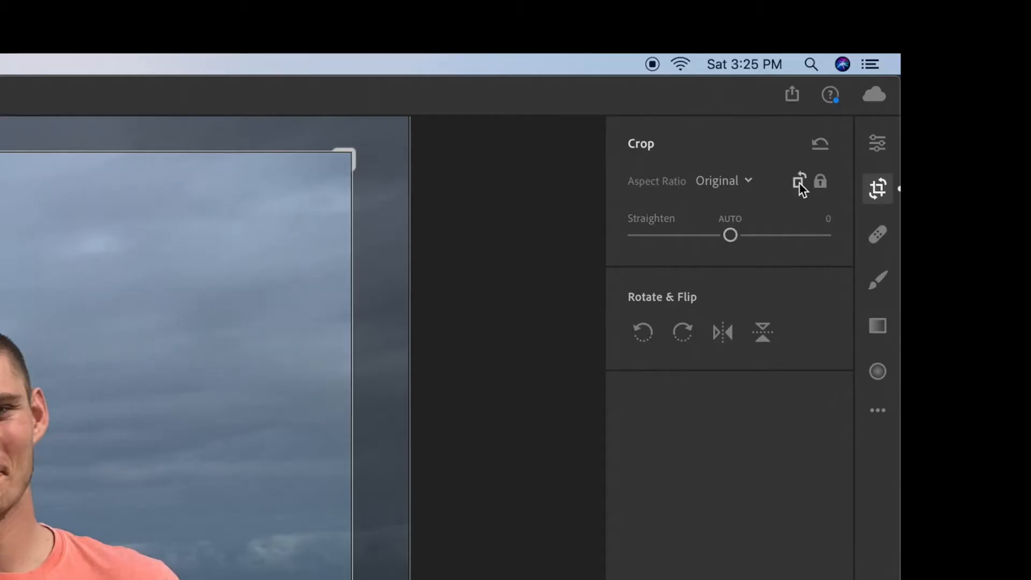
mouse_move(799, 180)
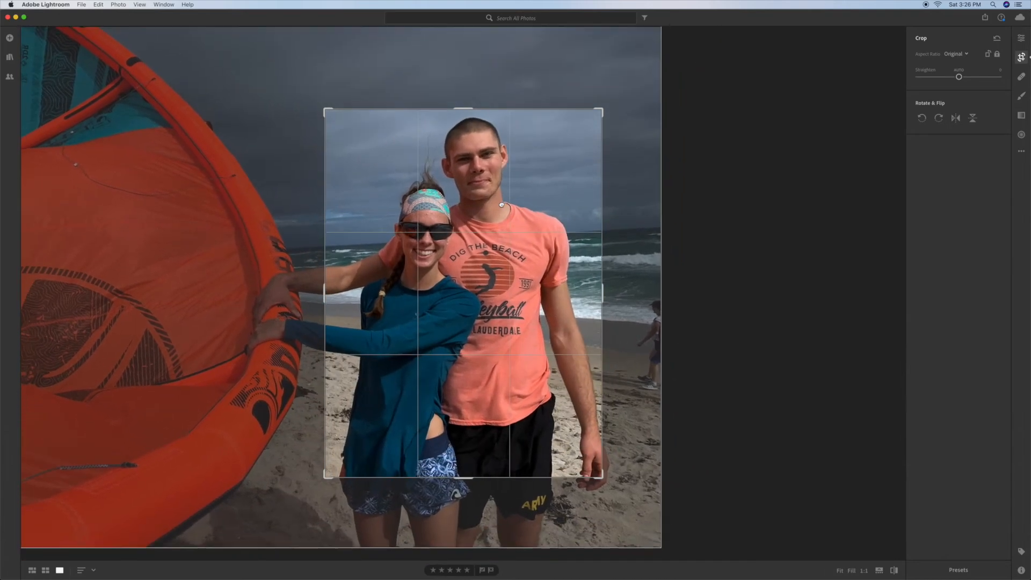
mouse_move(500, 200)
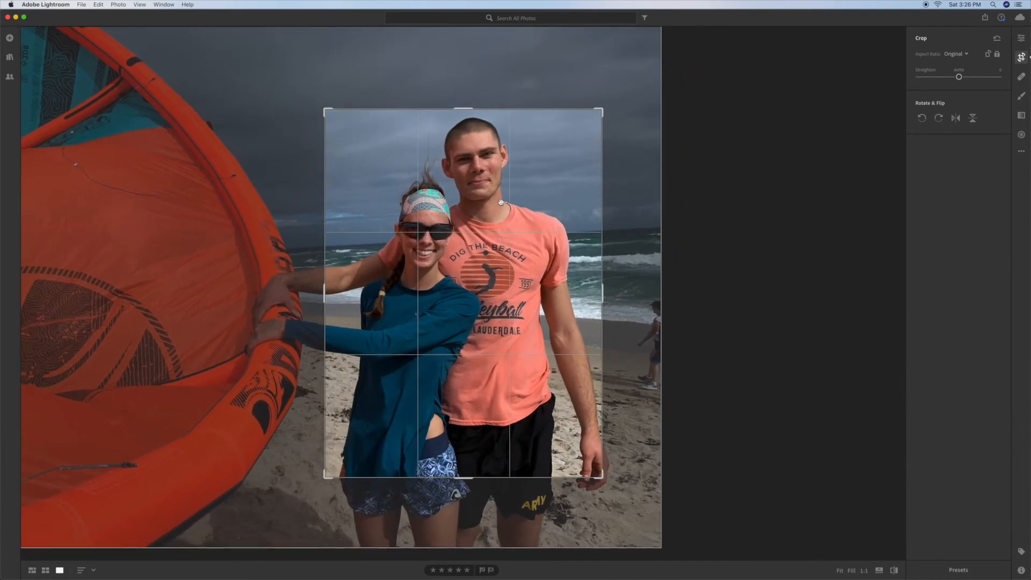